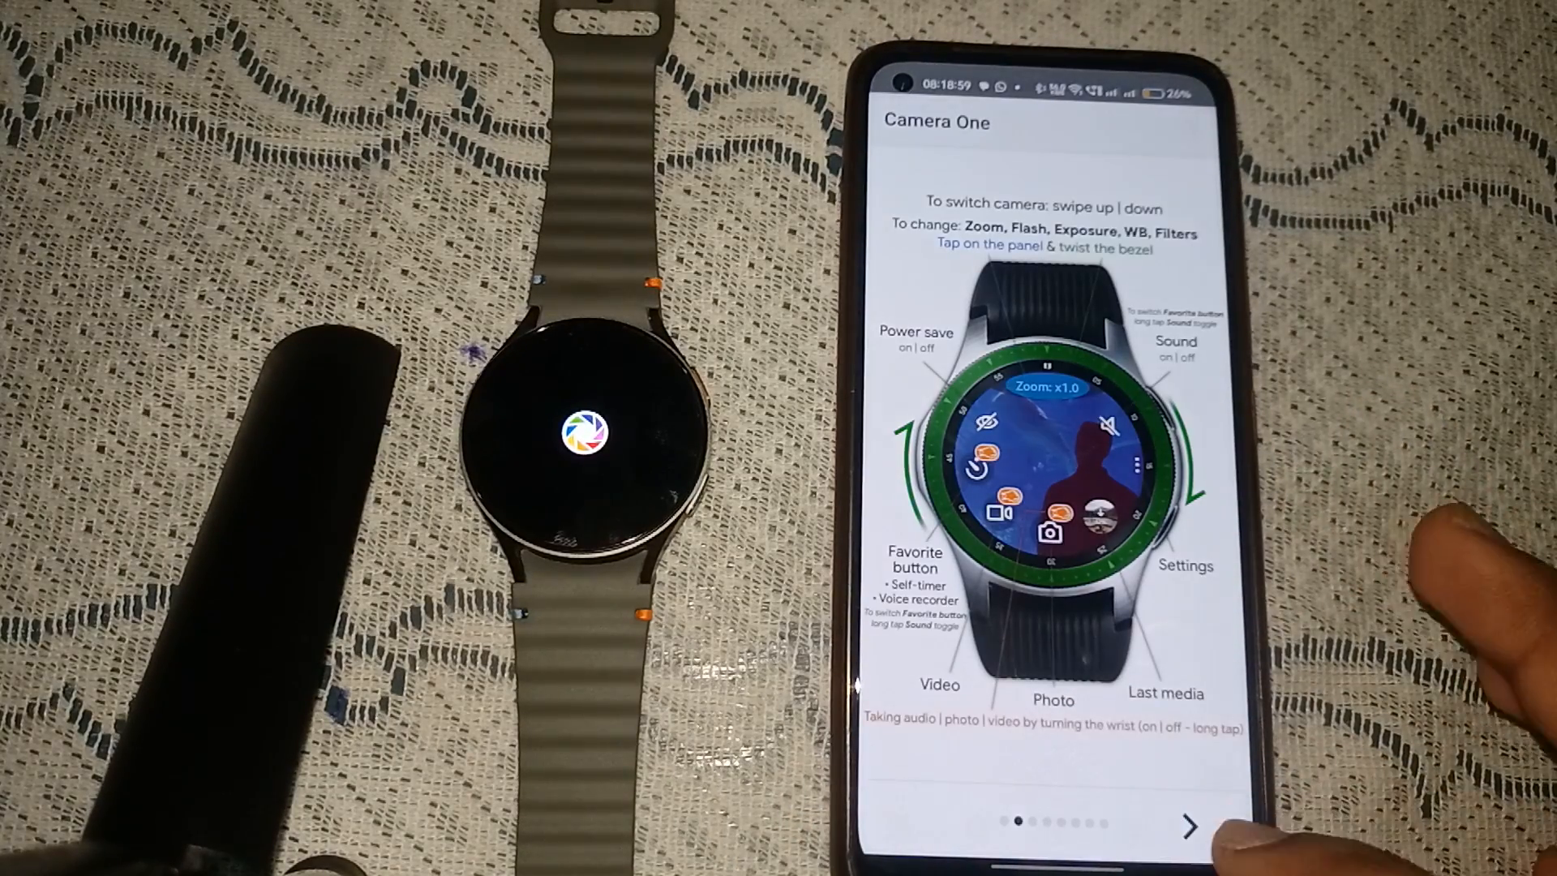
Advance past the intro pages to the 'Display over other apps' notice
click(1189, 825)
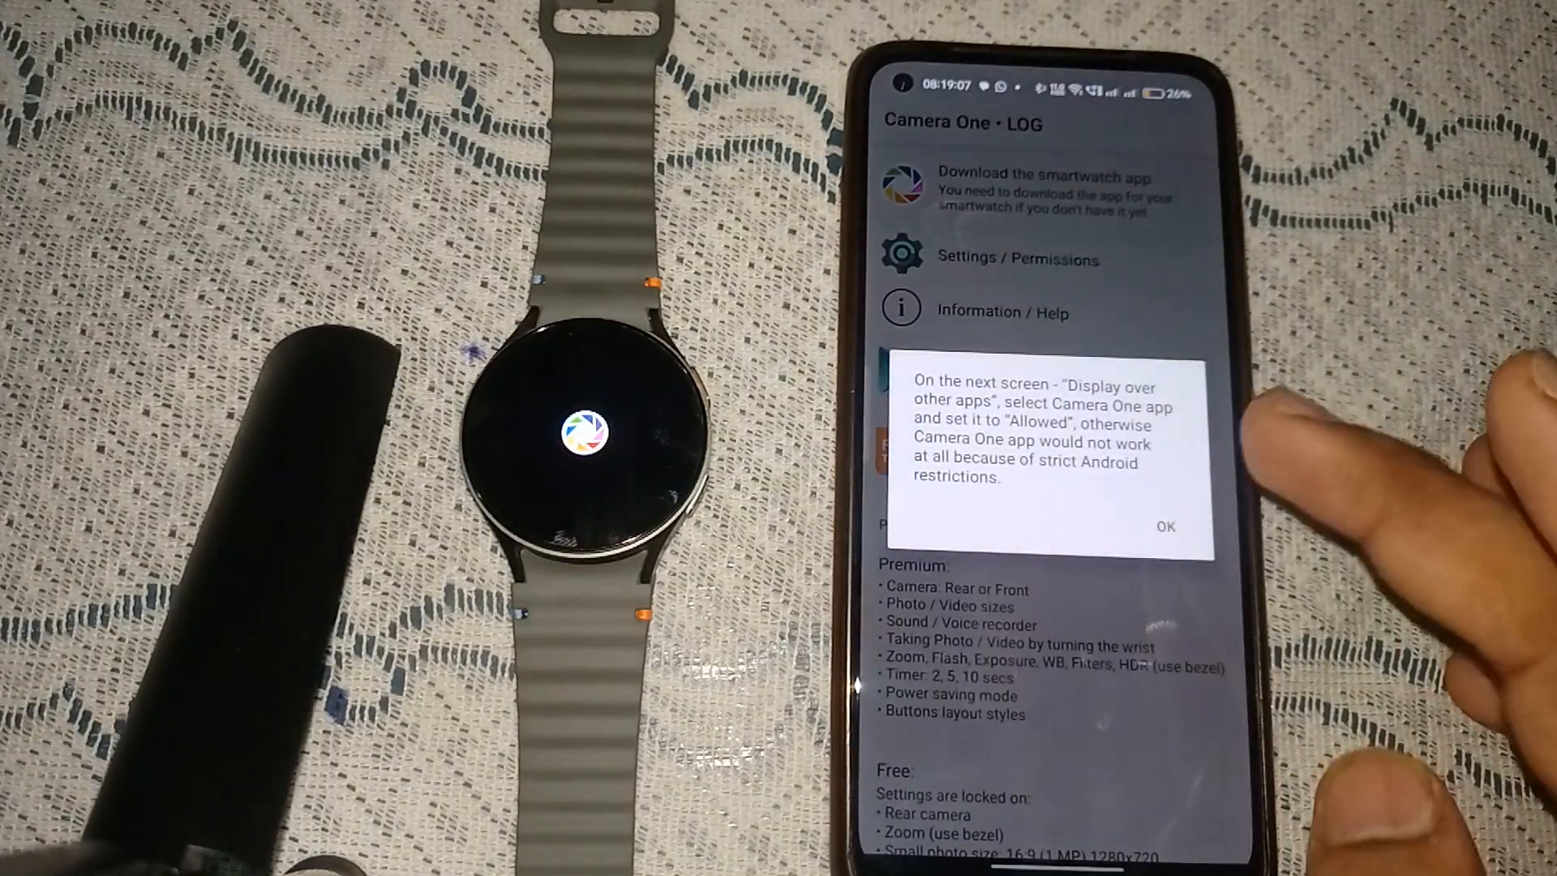
Accept the notice and switch on Camera One's 'Display over other apps' permission
click(1164, 526)
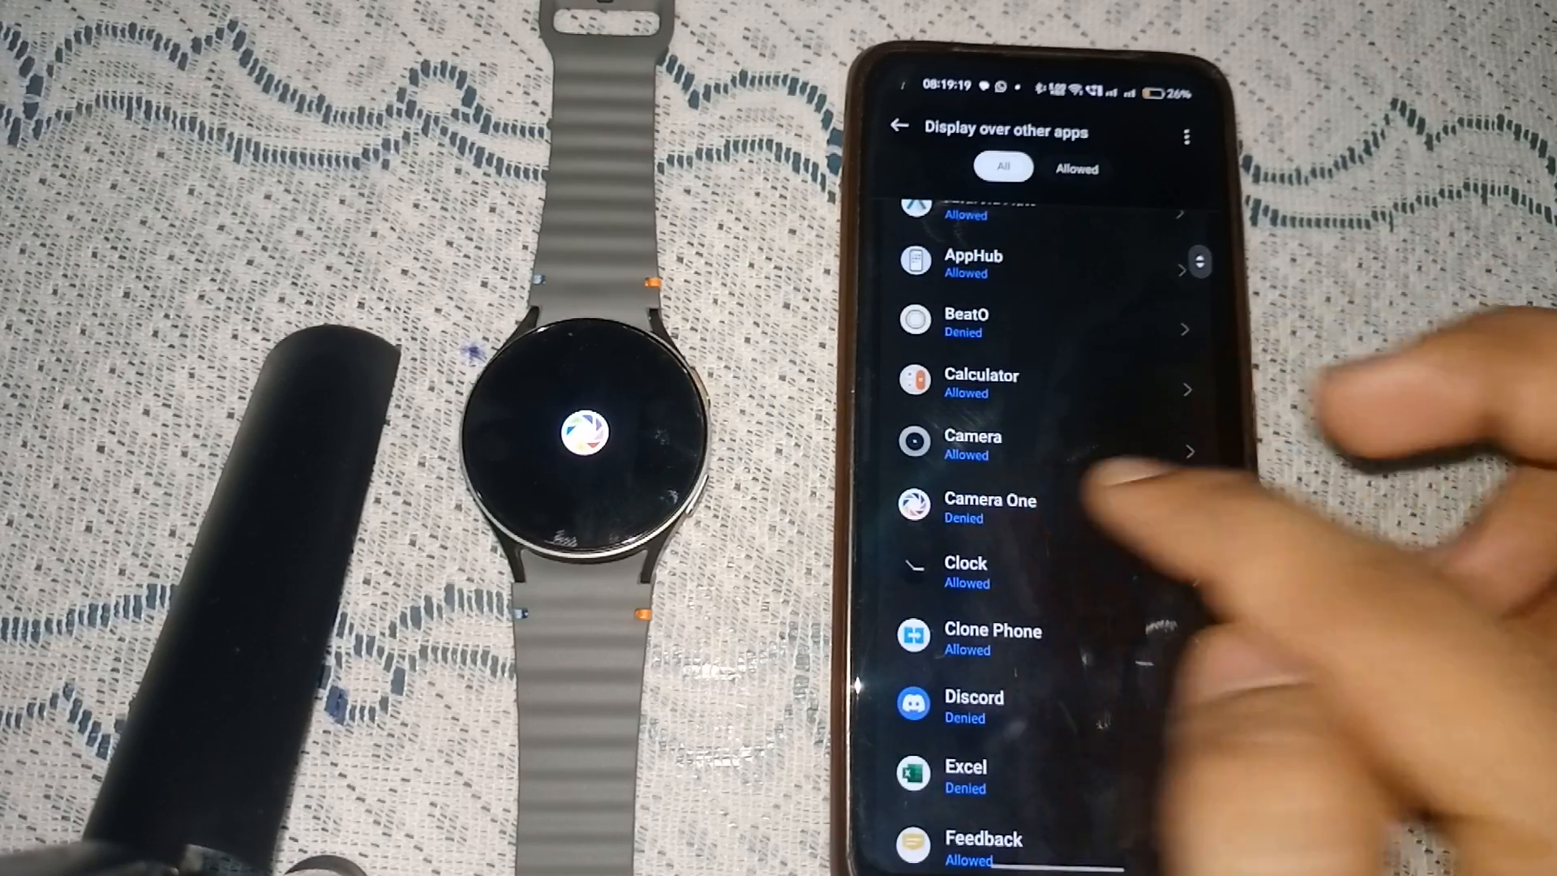
click(989, 506)
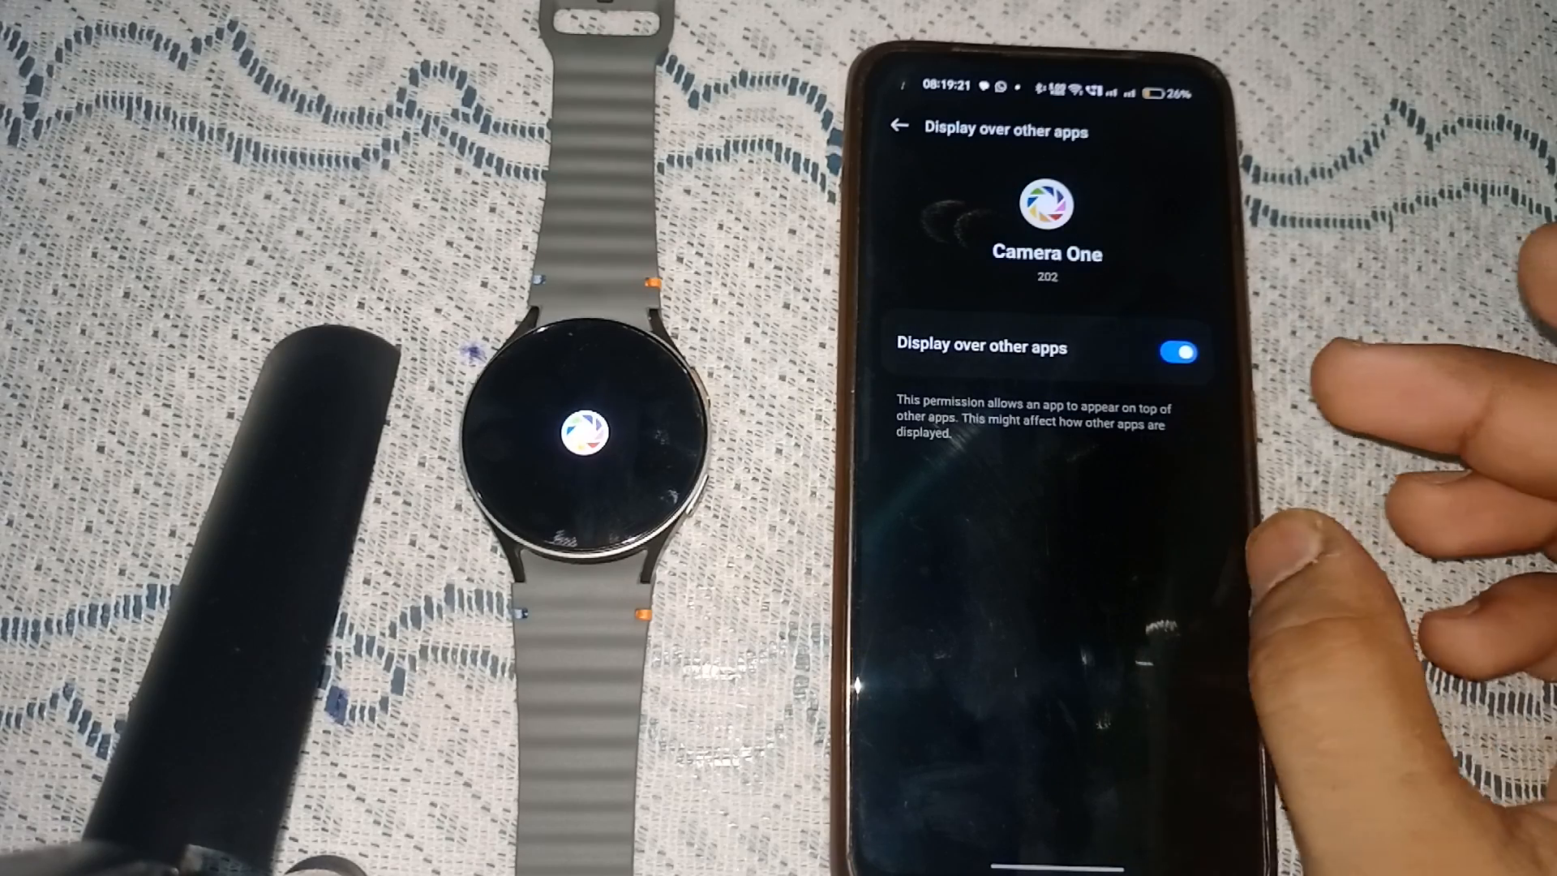